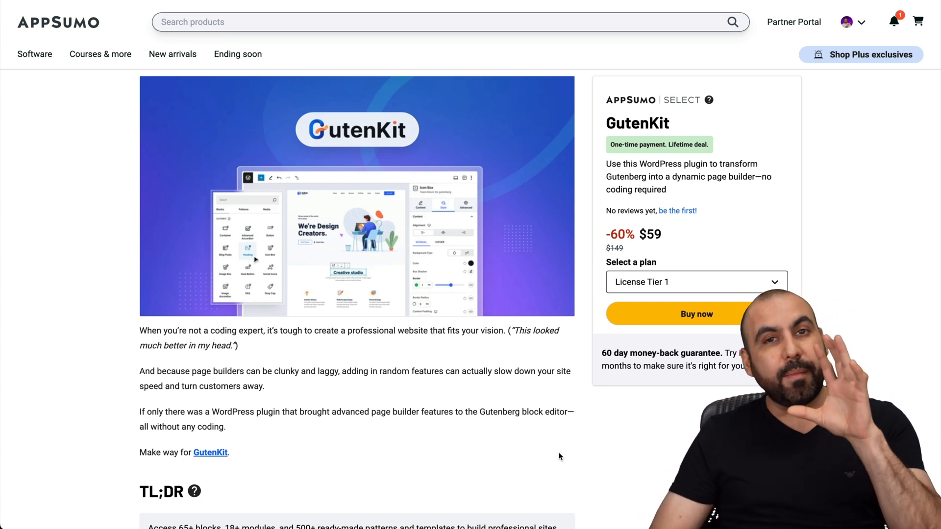
# Step: From the web hosting offer page, choose the Business Web Hosting plan to reach checkout
pyautogui.scroll(-3)
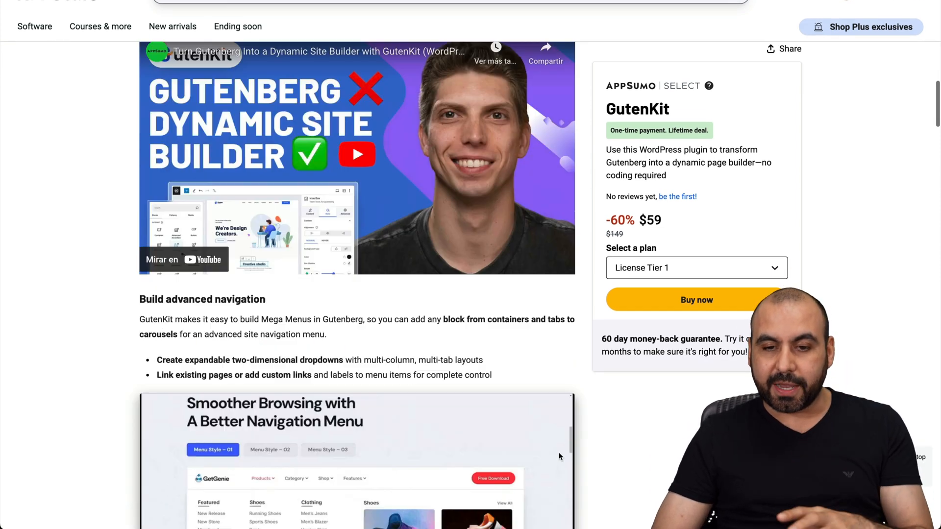
pyautogui.scroll(-3)
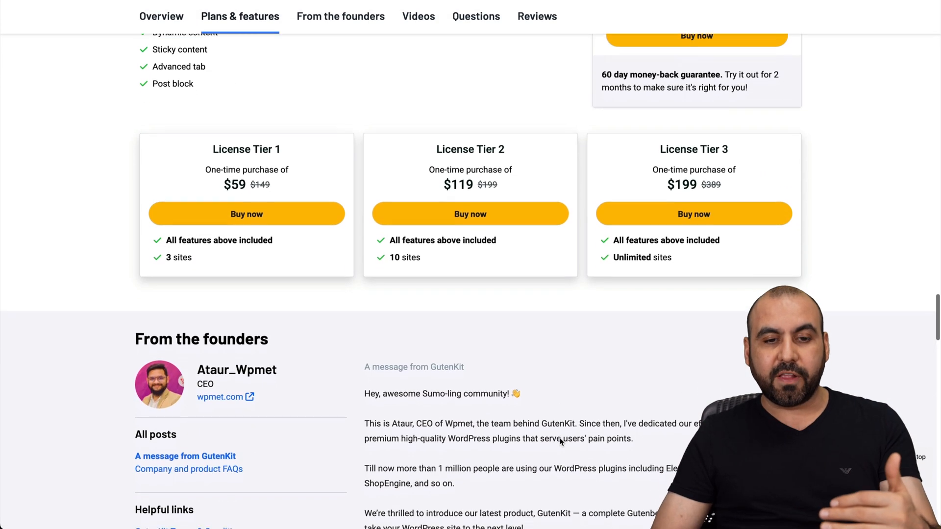
pyautogui.scroll(-3)
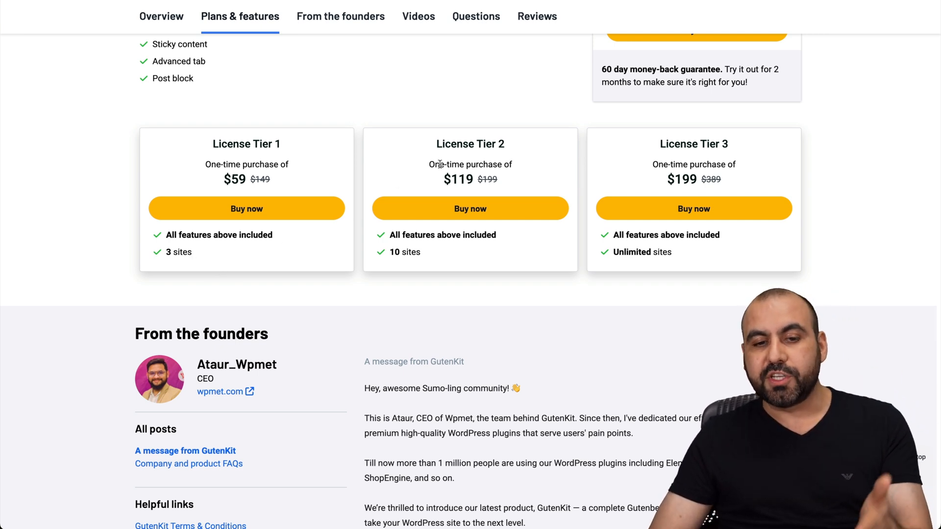
pyautogui.moveTo(392, 192)
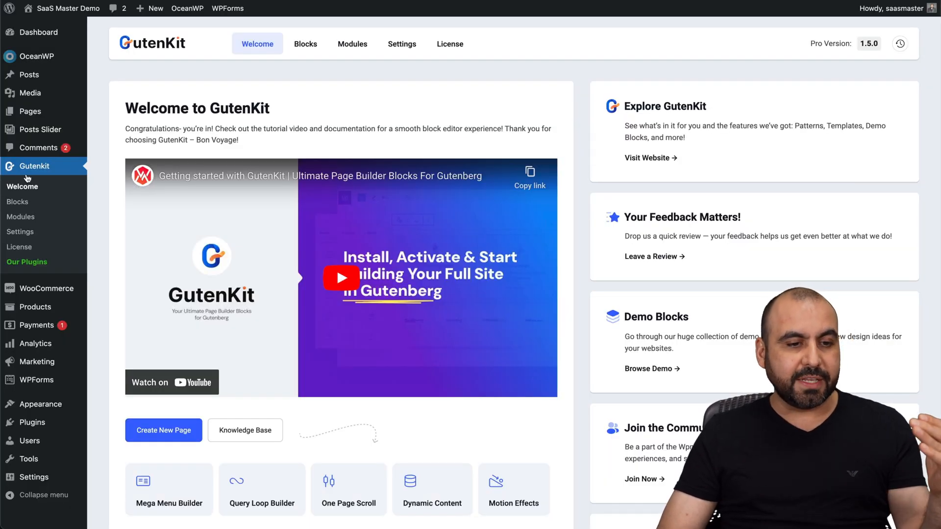
pyautogui.moveTo(20, 216)
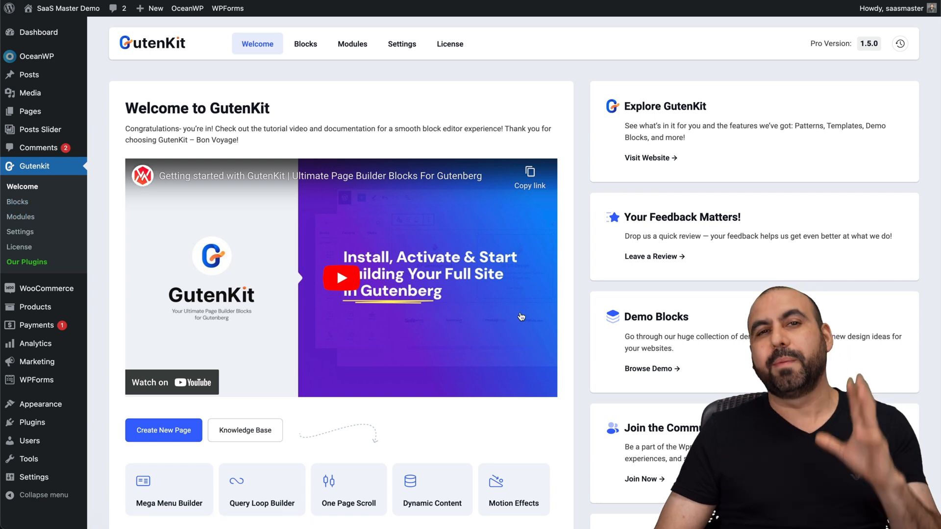
pyautogui.moveTo(603, 341)
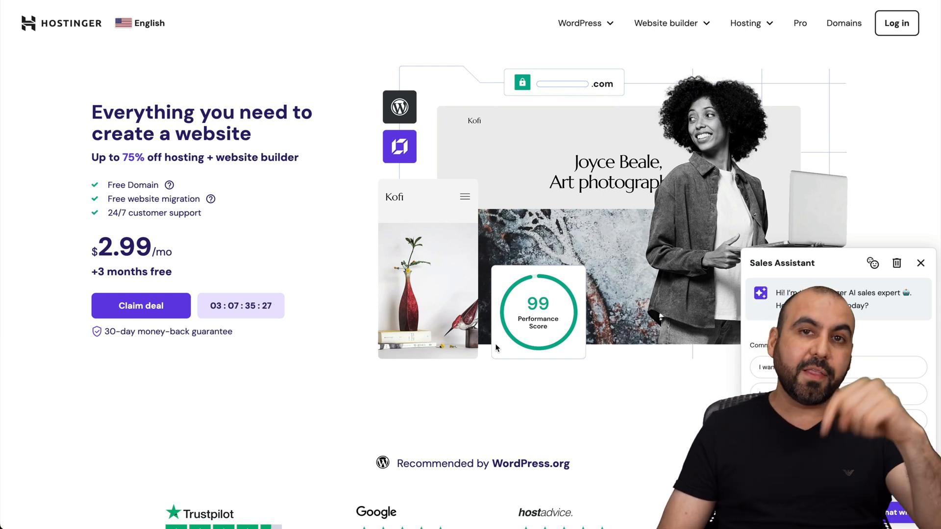
pyautogui.click(747, 23)
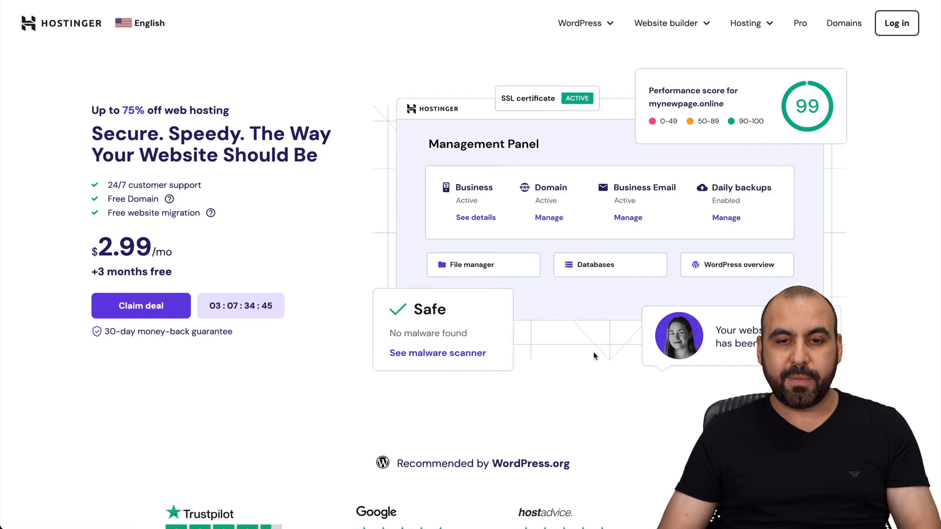
pyautogui.scroll(-3)
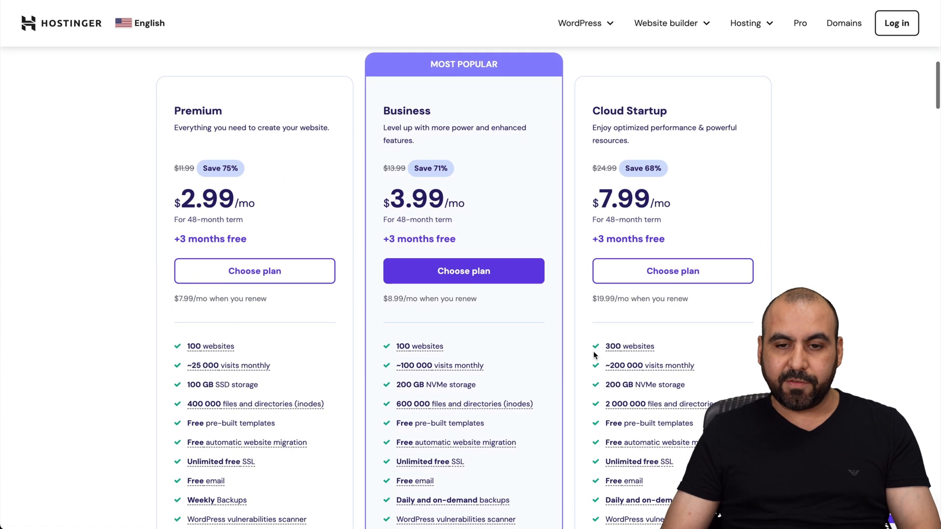
pyautogui.scroll(-3)
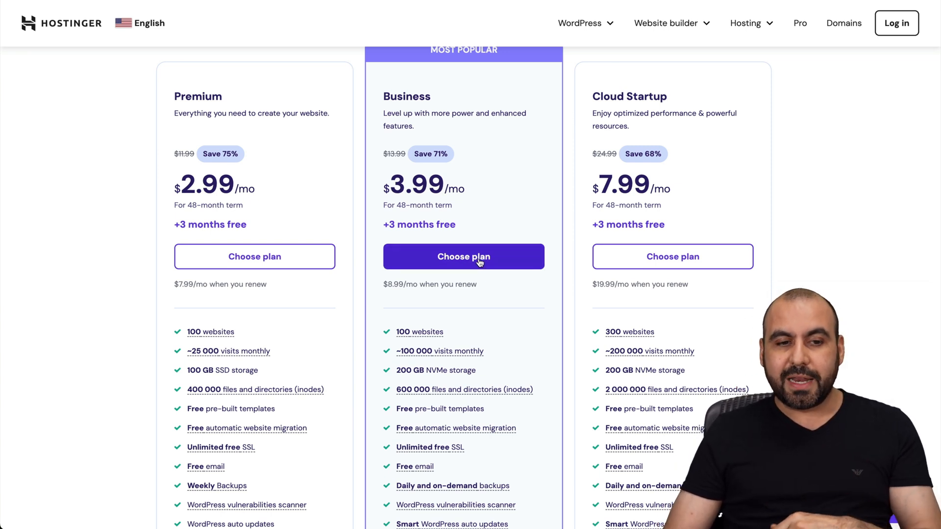
pyautogui.click(464, 256)
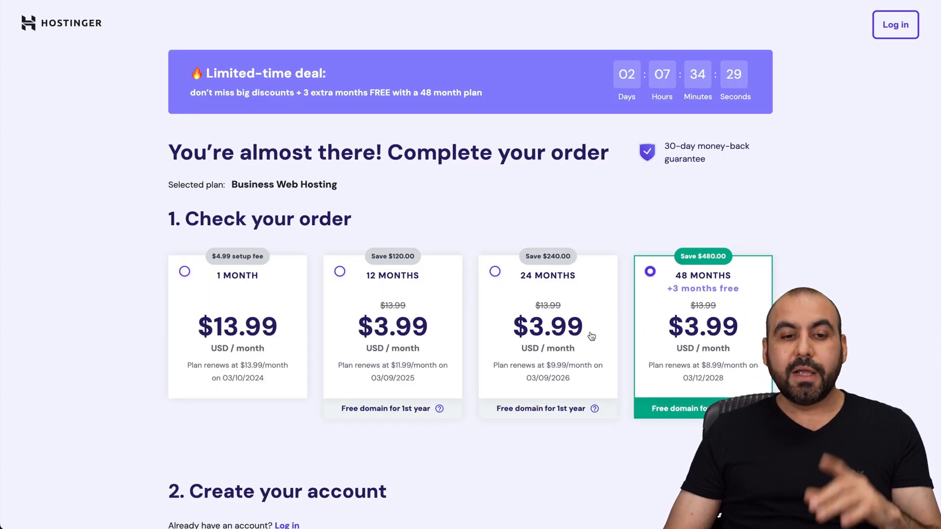
# Step: Enter the coupon code SAASMASTER in the payment section and apply it
pyautogui.scroll(-3)
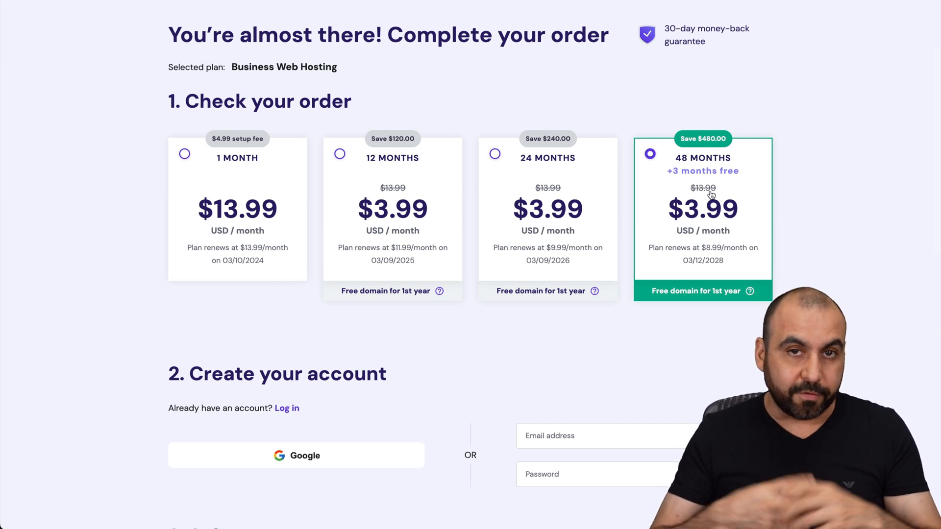
pyautogui.scroll(-3)
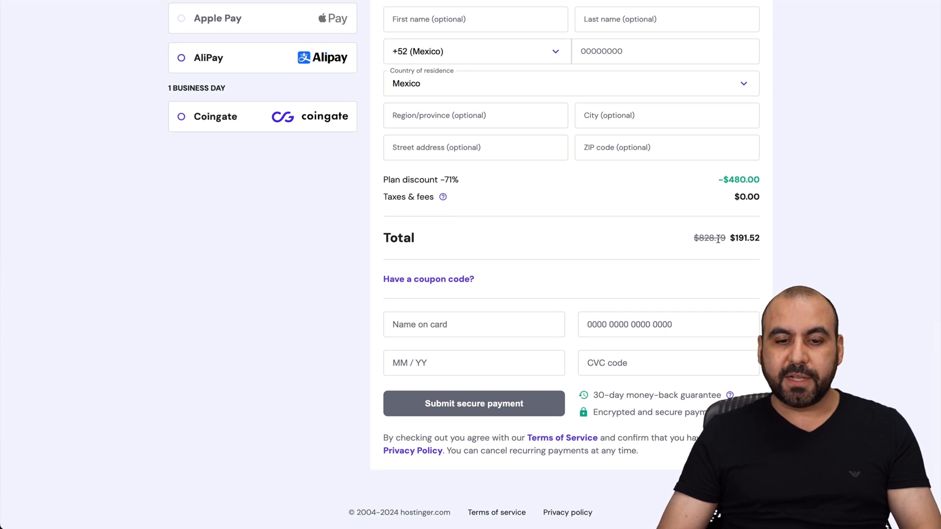
pyautogui.write('SAASMASTER')
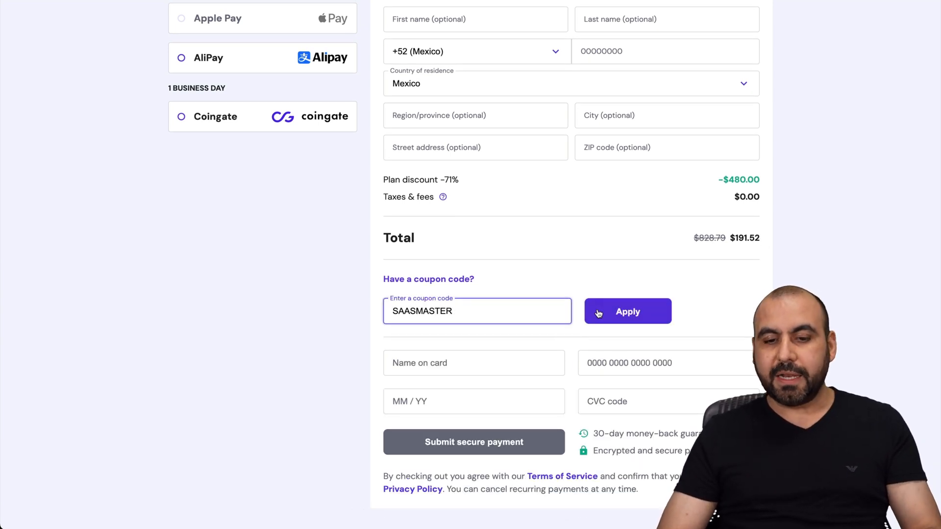
pyautogui.click(627, 310)
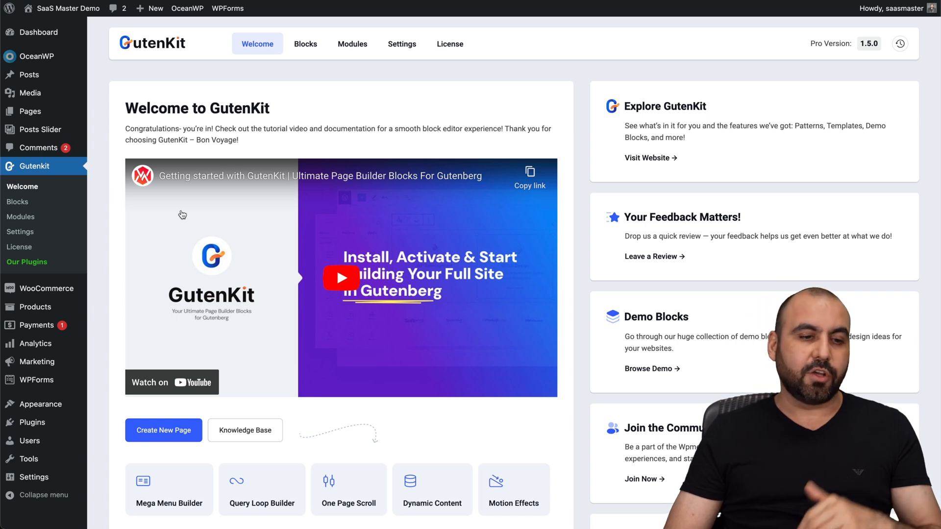
# Step: Review the GutenKit Blocks overview to the end, confirming every block is switched on
pyautogui.click(305, 44)
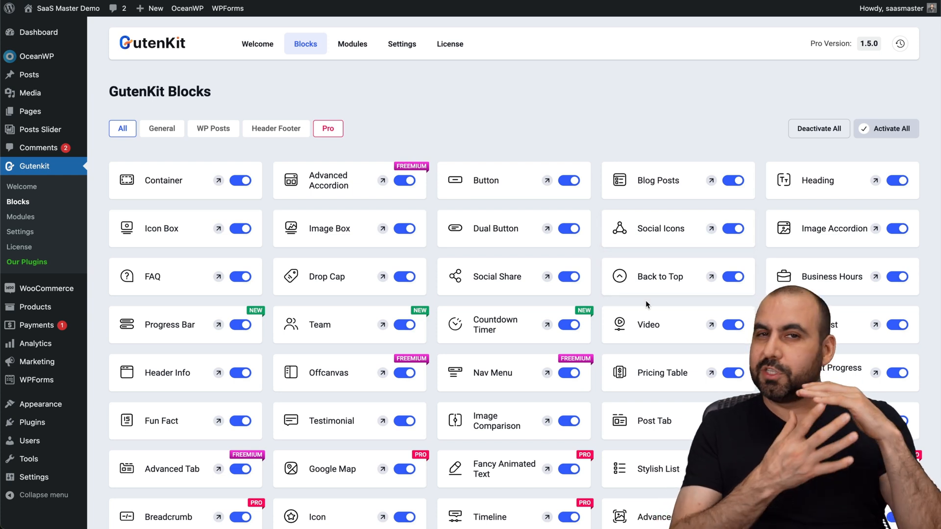
pyautogui.scroll(-3)
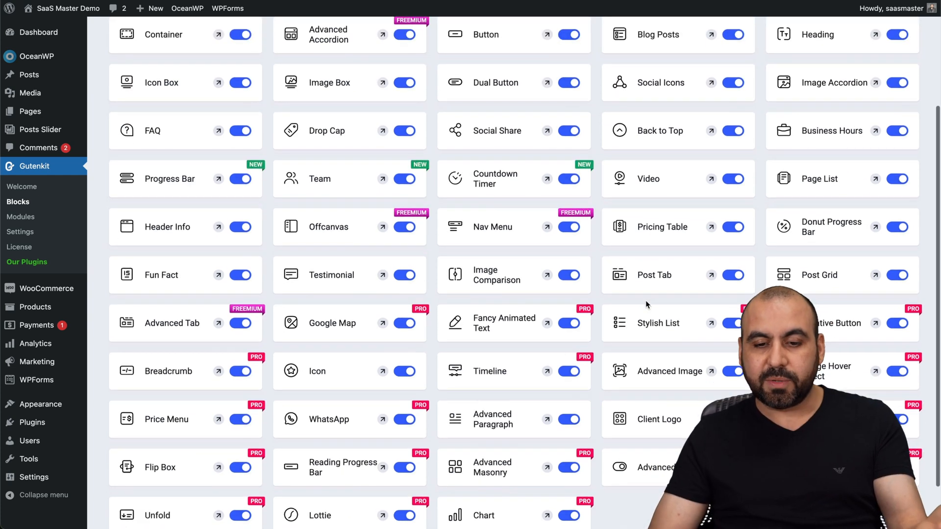
pyautogui.scroll(-3)
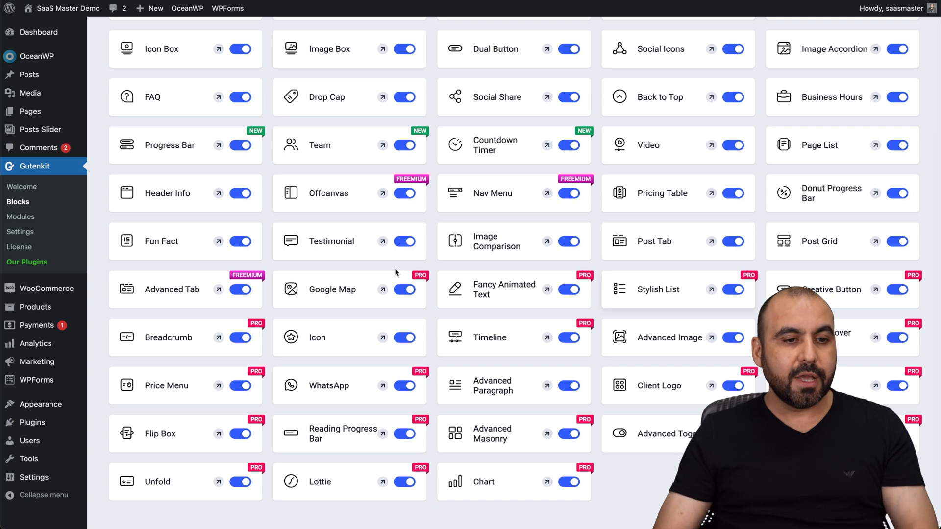
# Step: View the GutenKit Modules page, then its Settings page with the API Integration section
pyautogui.click(20, 217)
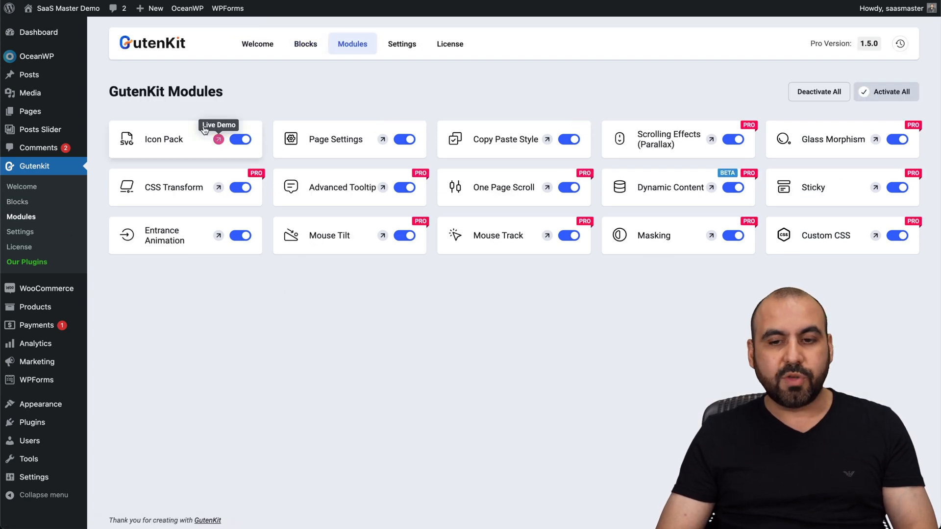
pyautogui.moveTo(325, 247)
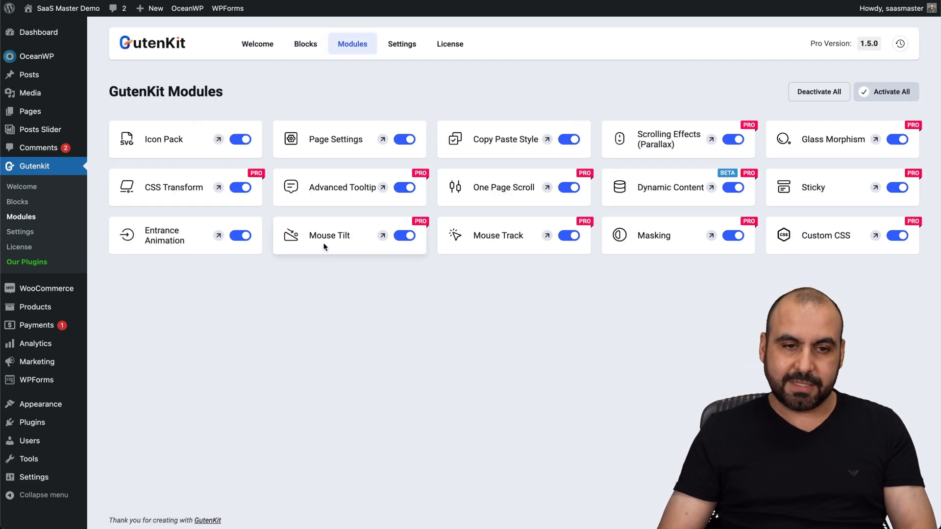
pyautogui.click(402, 44)
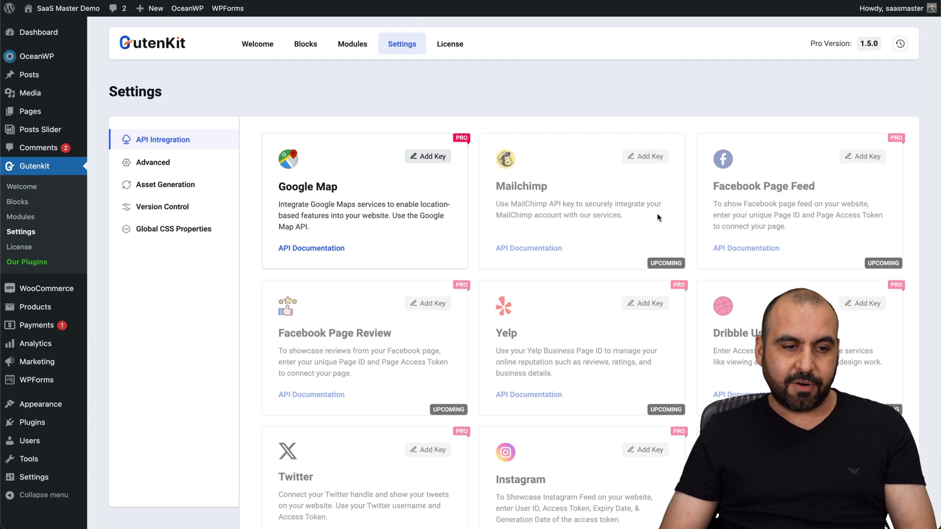
pyautogui.moveTo(30, 110)
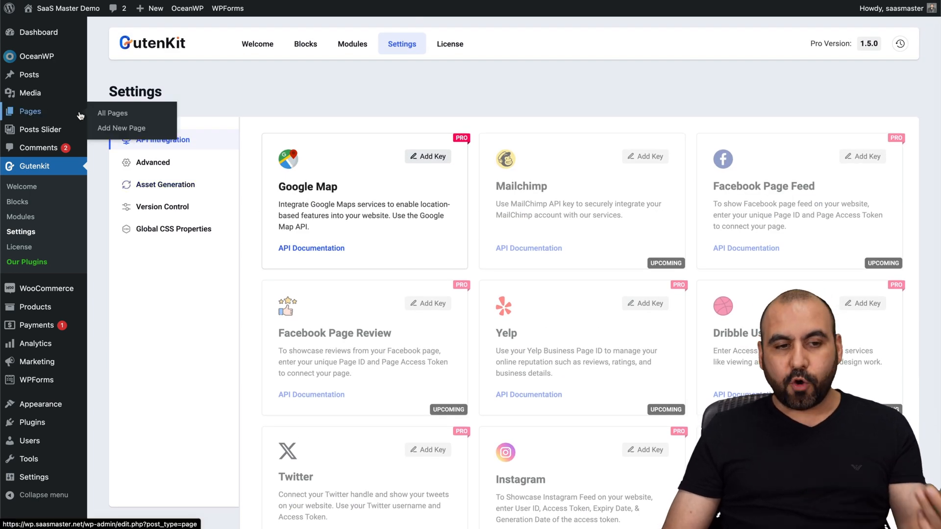
# Step: Start a new blank page and browse the GutenKit blocks in the inserter
pyautogui.click(112, 113)
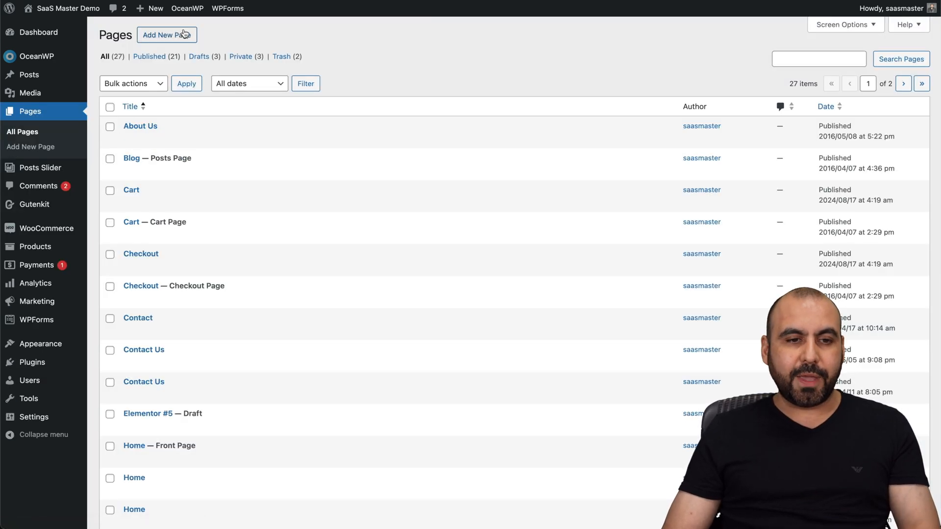
pyautogui.click(166, 35)
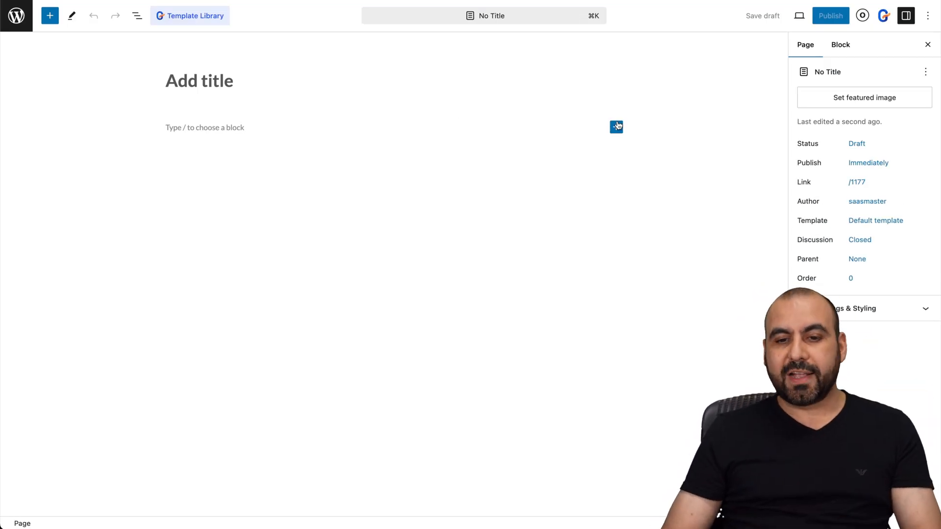
pyautogui.click(615, 126)
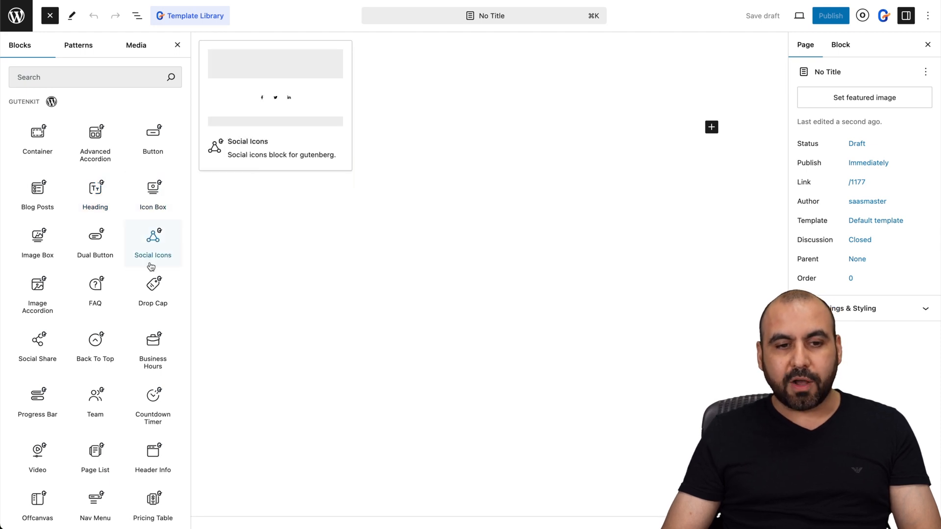
pyautogui.moveTo(37, 242)
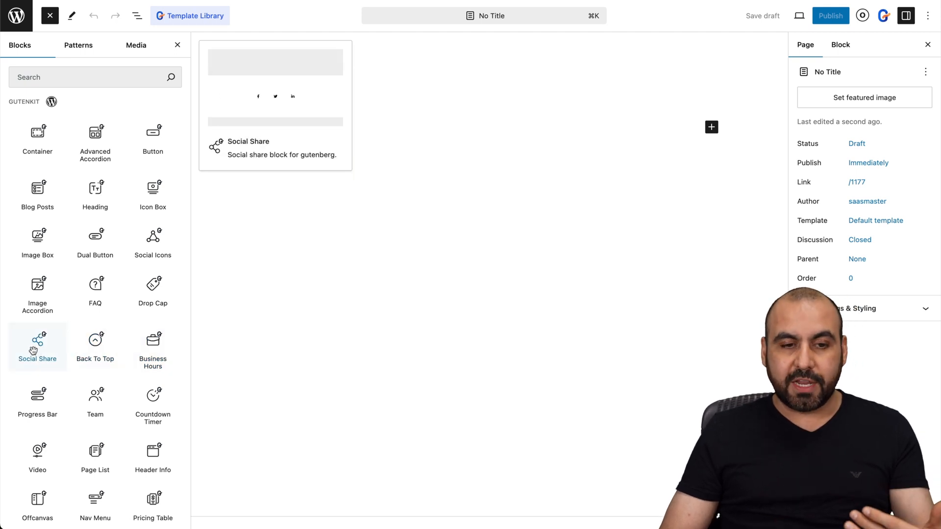
pyautogui.moveTo(153, 404)
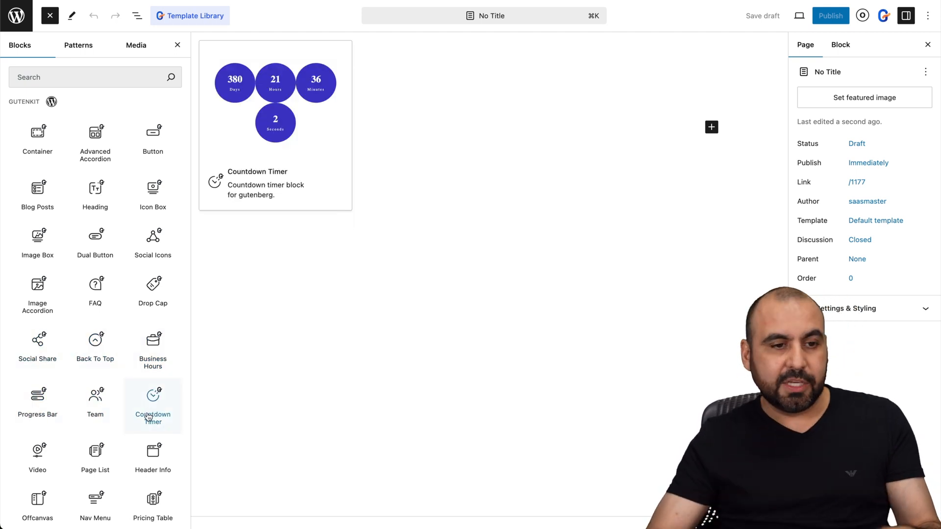
pyautogui.scroll(-3)
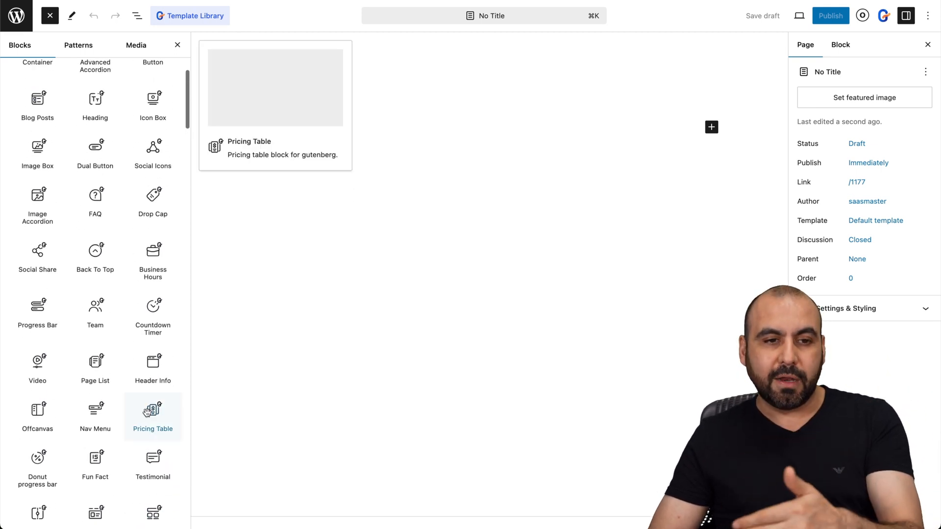
# Step: Browse the patterns in the GutenKit Template Library
pyautogui.click(189, 15)
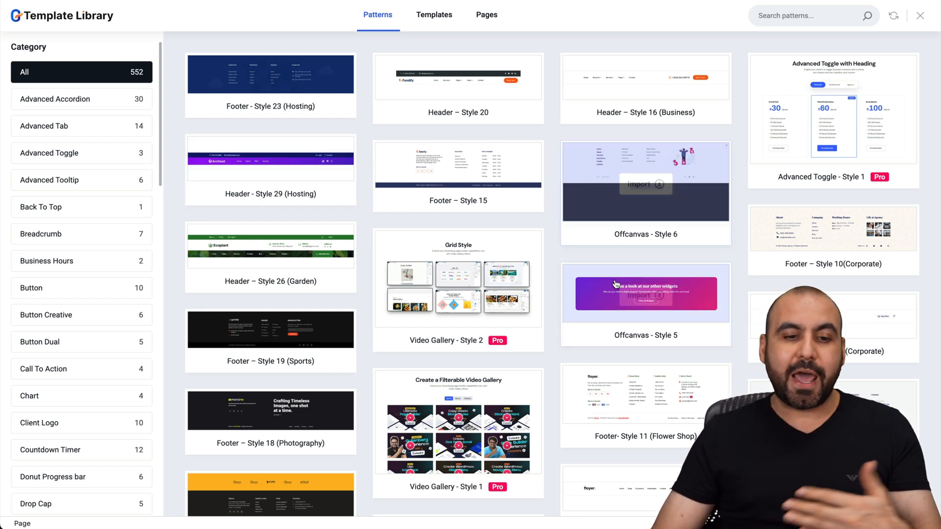
pyautogui.scroll(-3)
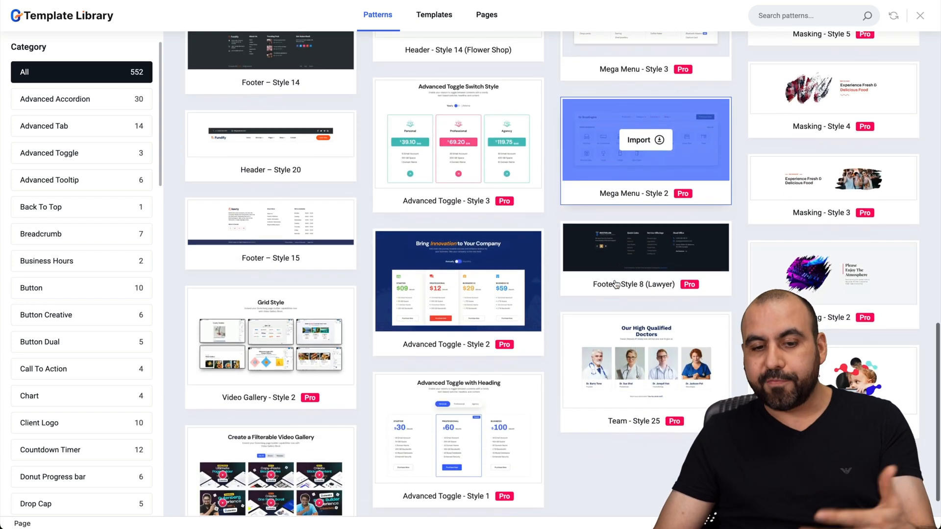
pyautogui.scroll(-3)
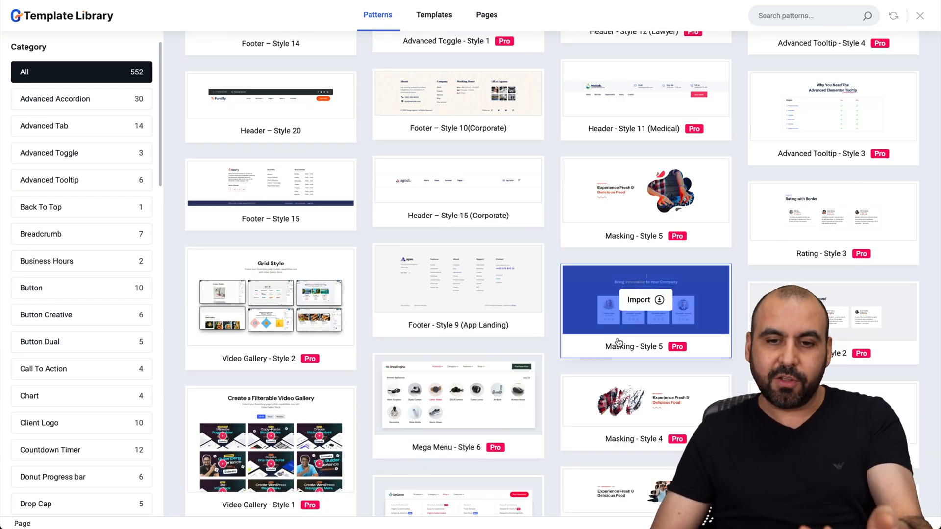
pyautogui.moveTo(458, 280)
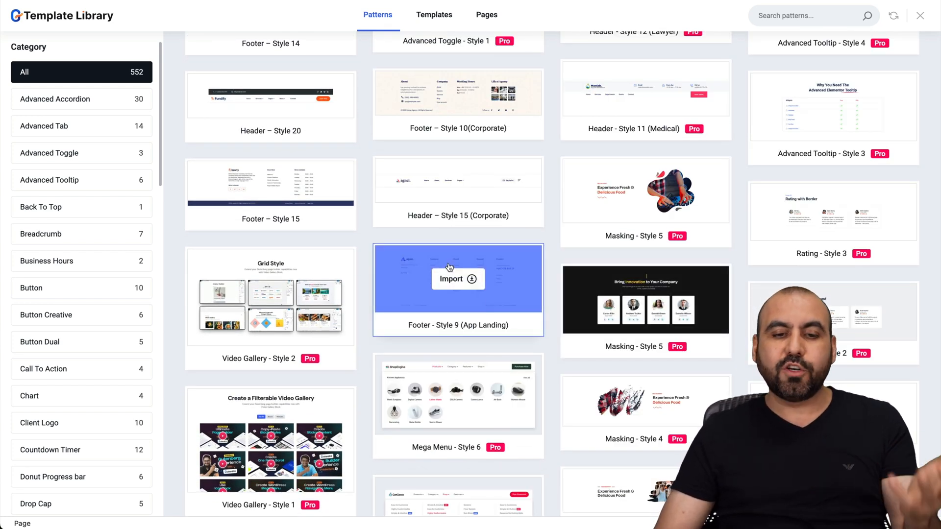
pyautogui.scroll(-3)
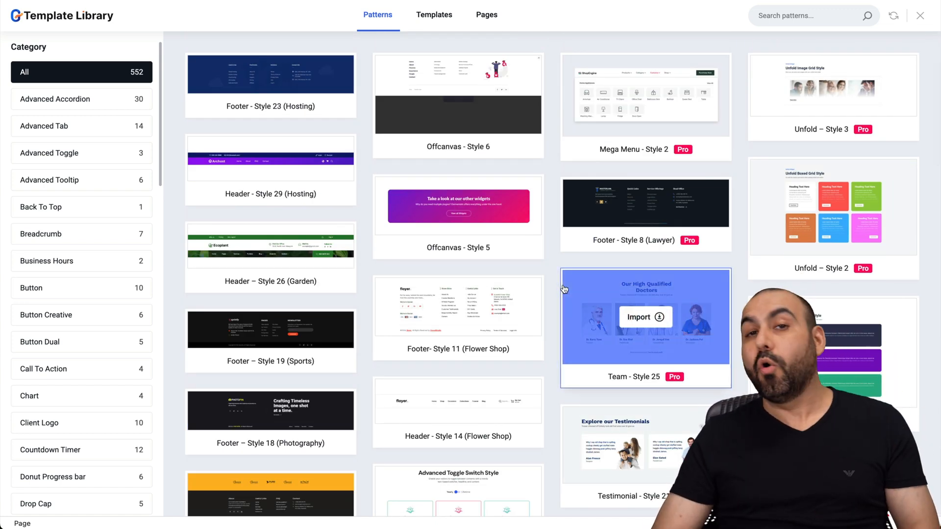
# Step: Browse the full template kits such as Agency and App Landing
pyautogui.click(435, 15)
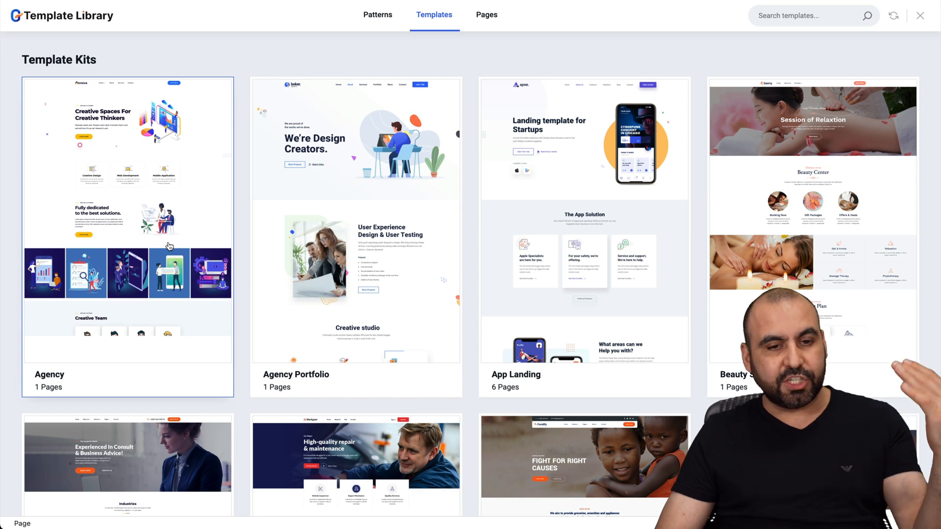
pyautogui.scroll(-3)
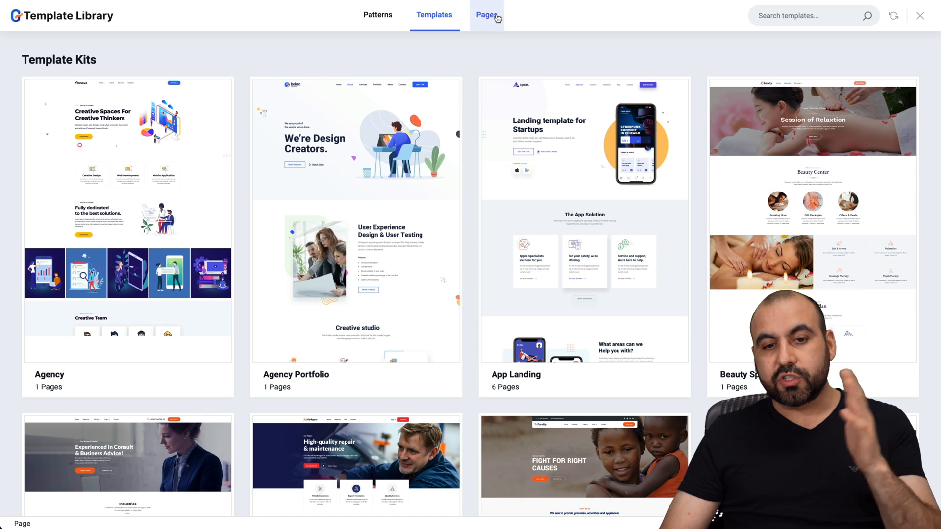
# Step: Import the Home – Style 15 conference page template from the Pages list
pyautogui.click(486, 14)
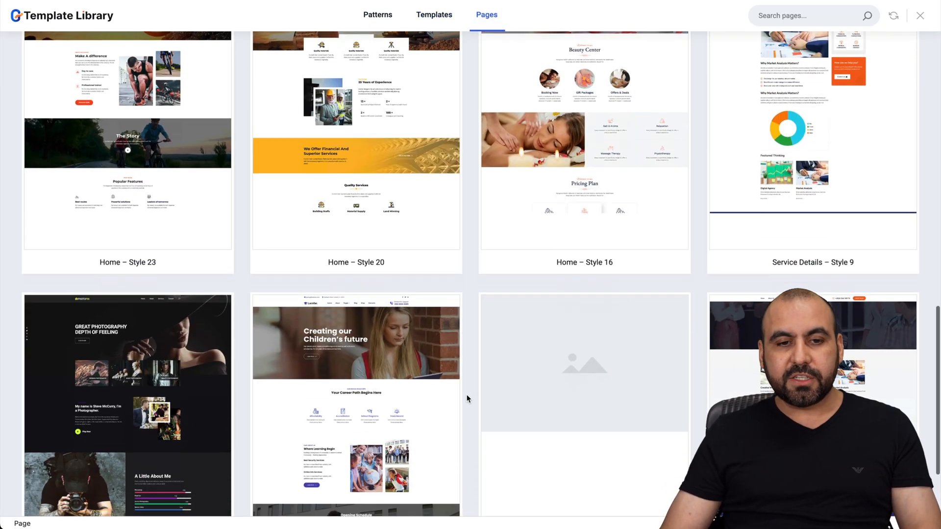
pyautogui.scroll(-3)
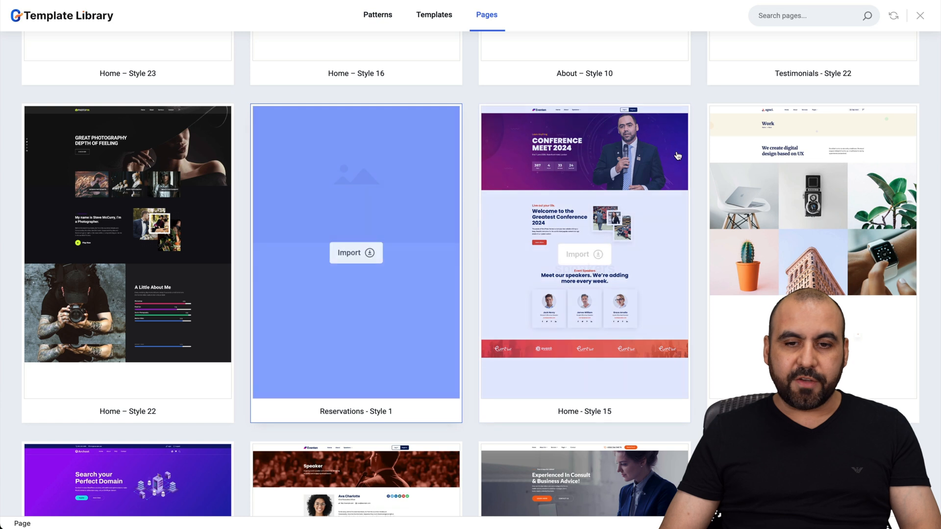
pyautogui.moveTo(585, 252)
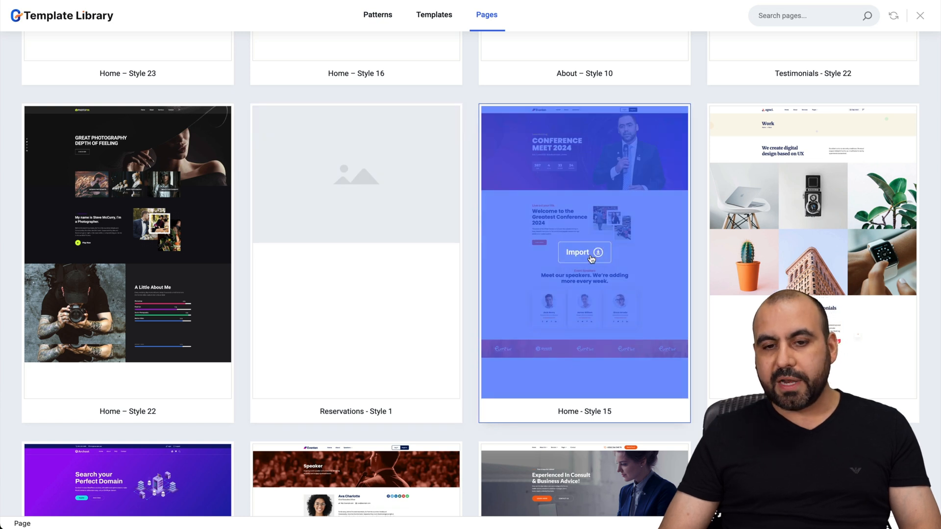
pyautogui.click(583, 252)
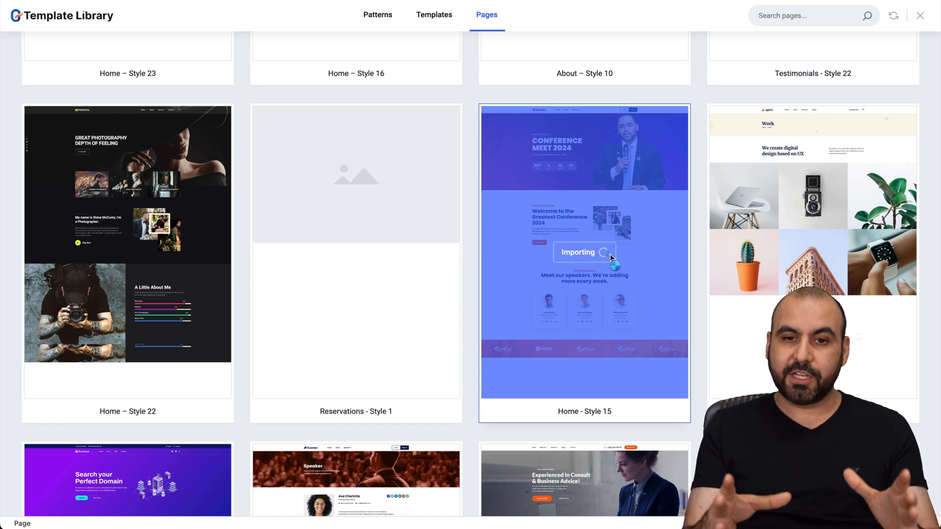
pyautogui.click(585, 252)
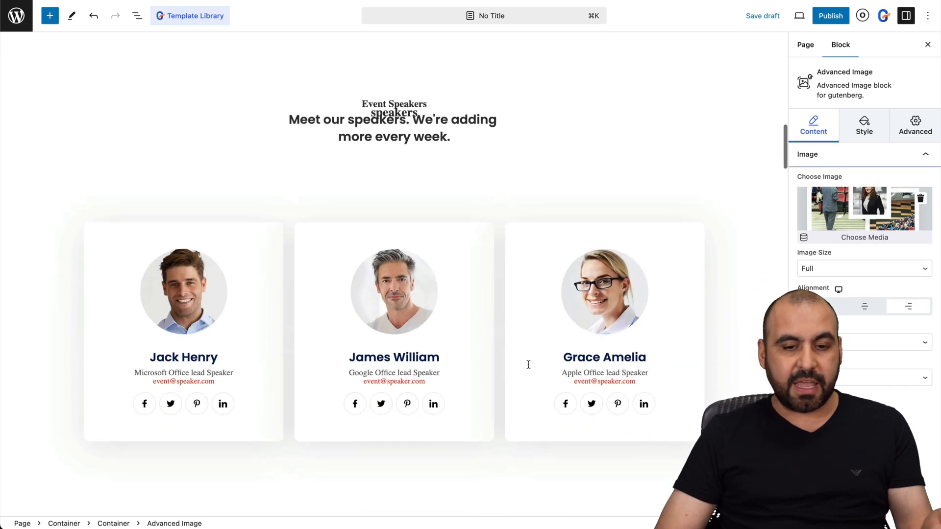
# Step: Select the imported Event Speakers cards on the canvas
pyautogui.click(605, 291)
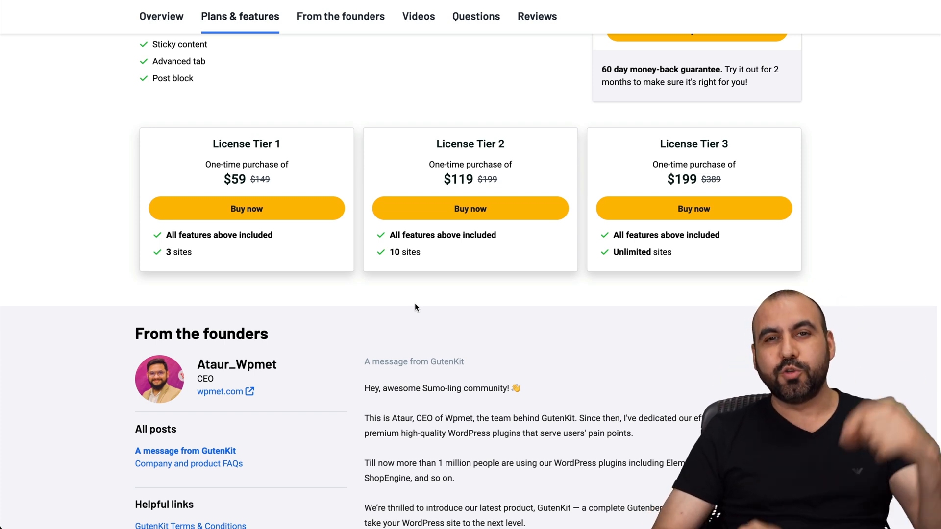
pyautogui.moveTo(569, 263)
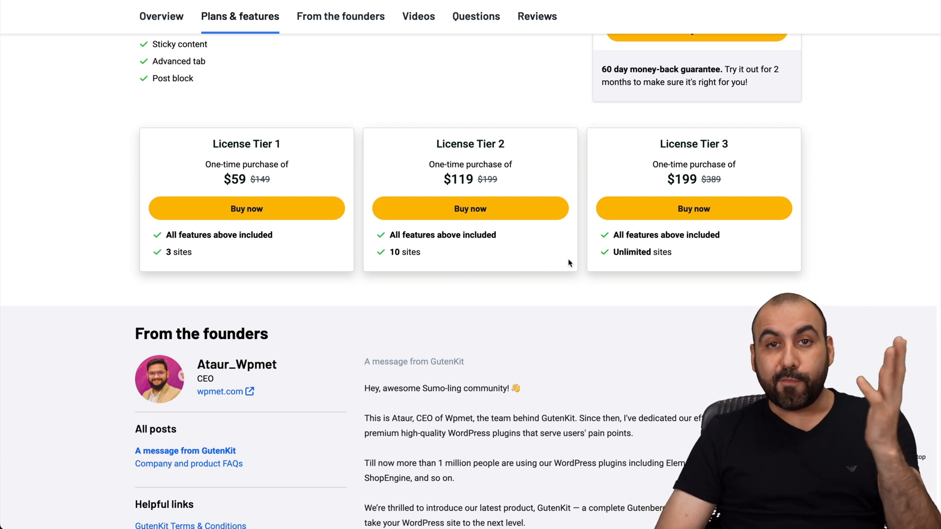